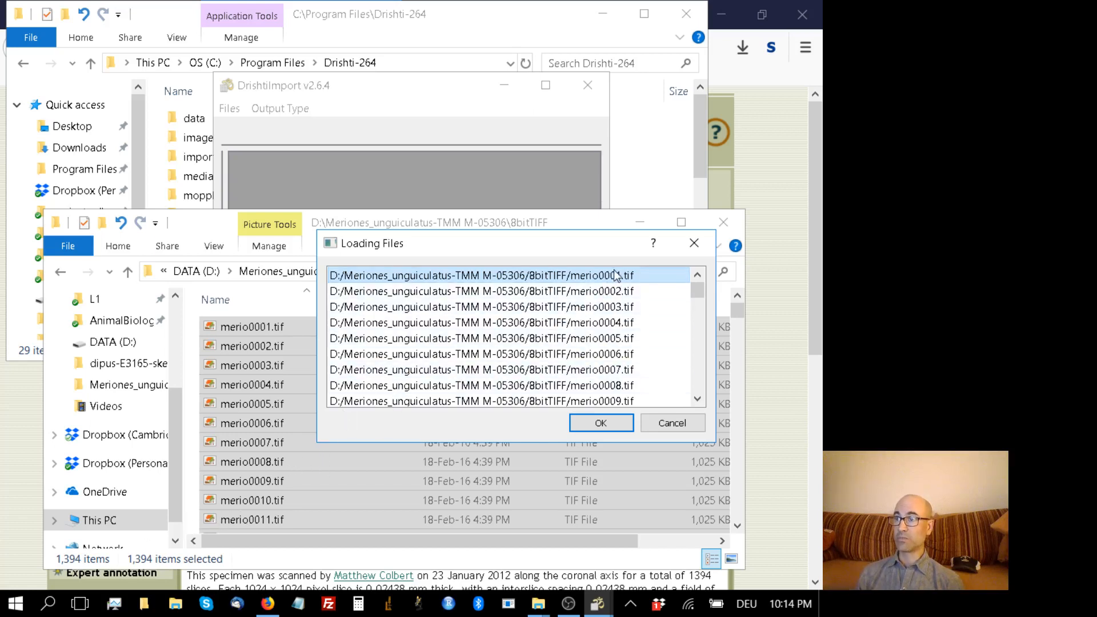
# Accept the 1,394 merio TIFF slices and keep the 8-bit UChar voxel type
pyautogui.click(601, 423)
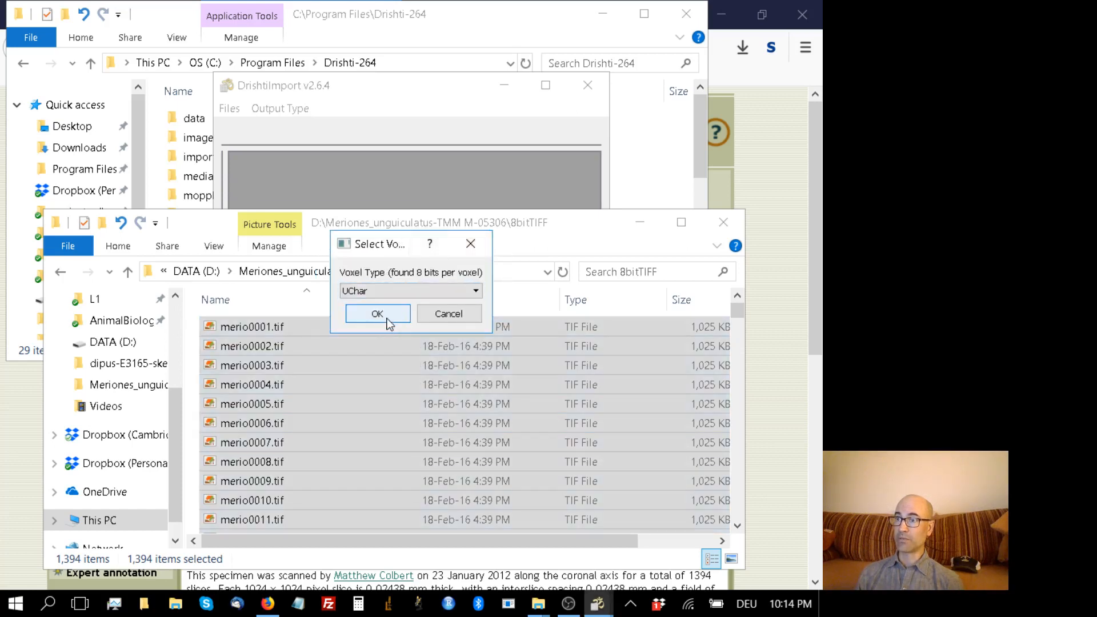
pyautogui.click(378, 313)
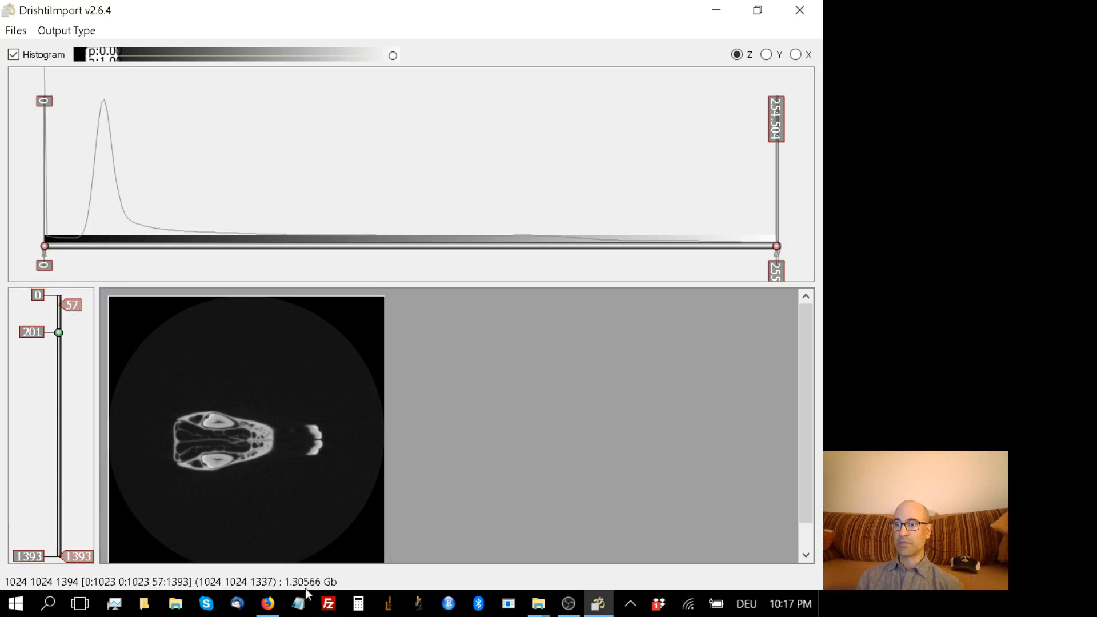
# Step the slice slider to a different Z cross-section of the gerbil skull
pyautogui.moveTo(59, 333); pyautogui.dragTo(58, 426)
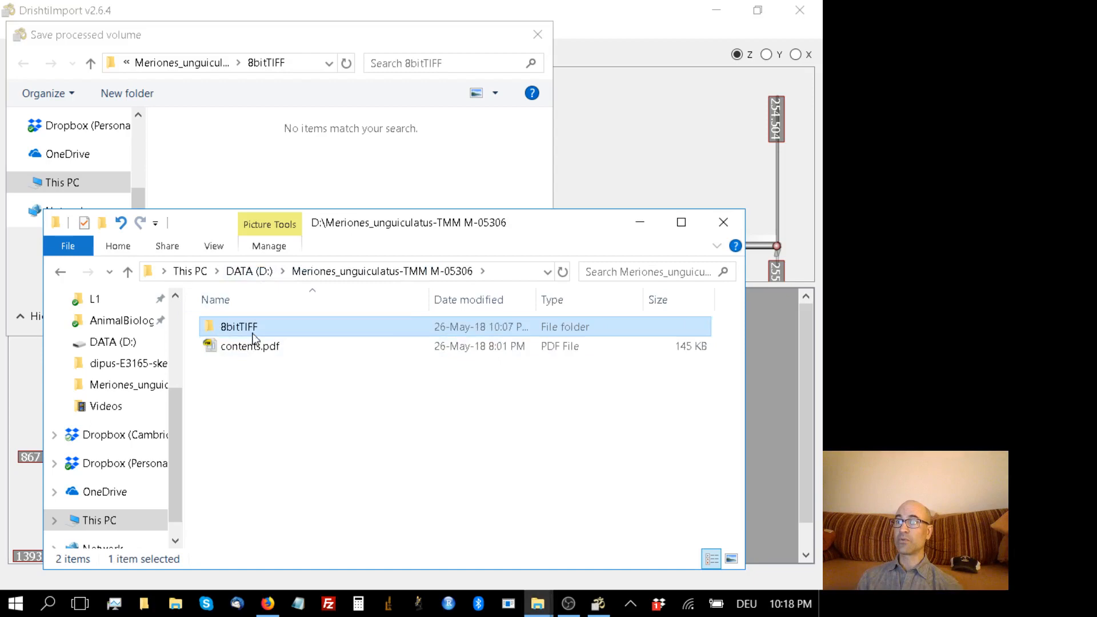
# Enter the 8bitTIFF folder under D:\Meriones_unguiculatus-TMM M-05306
pyautogui.doubleClick(249, 345)
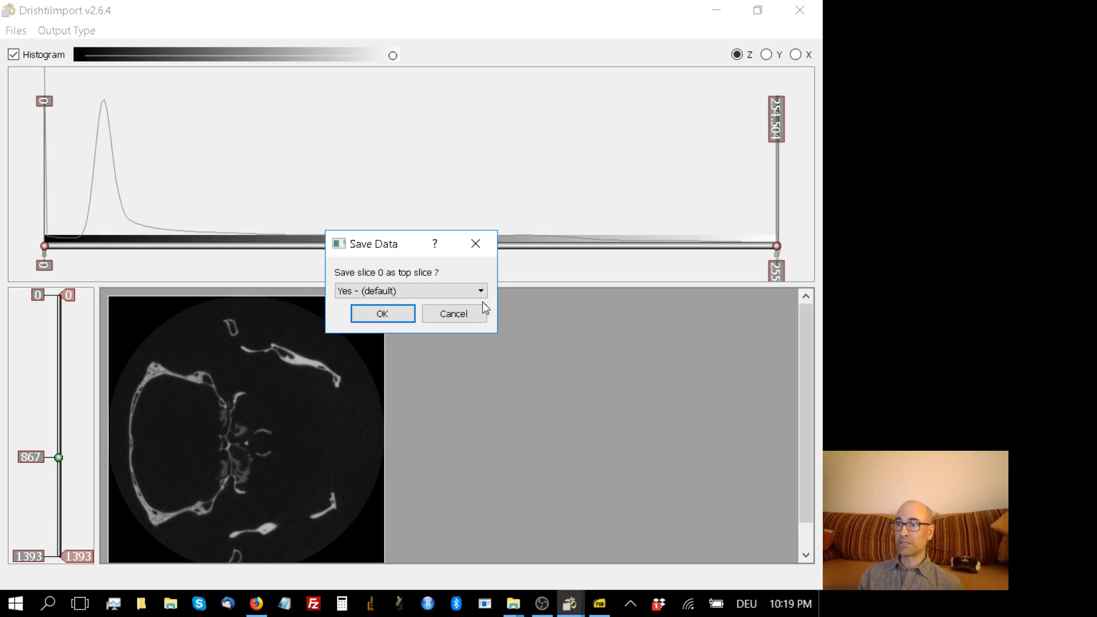
# Keep 'Yes - (default)' so slice 0 is saved as the top slice
pyautogui.click(382, 314)
pyautogui.write('0.02246 0.02246 0.02438')
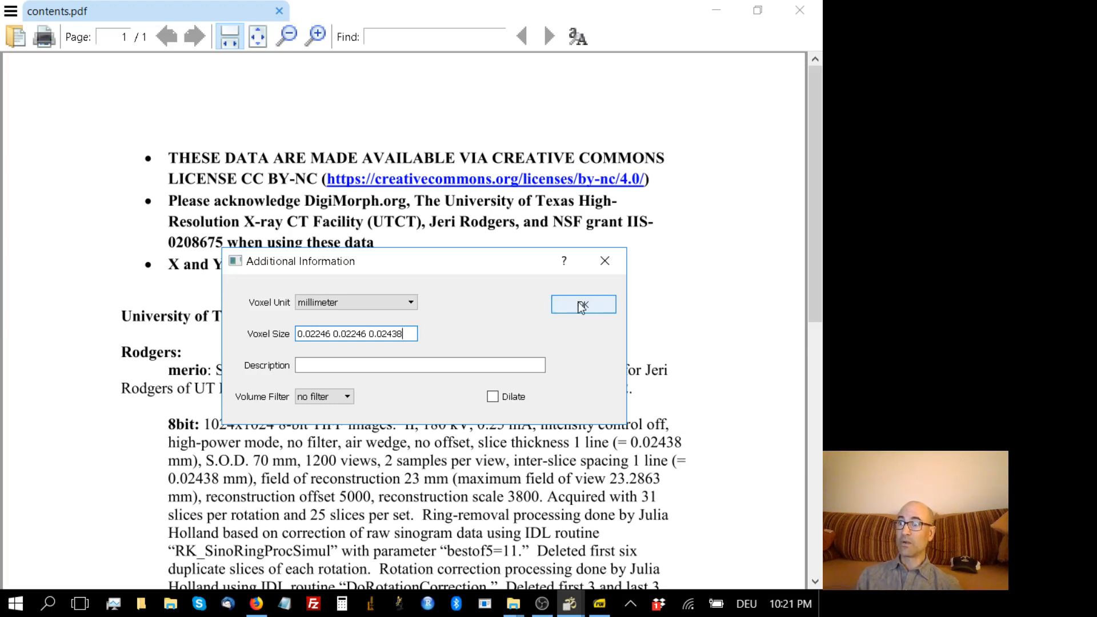
# Accept millimeter voxel size 0.02246 0.02246 0.02438 and write the volume file
pyautogui.click(581, 304)
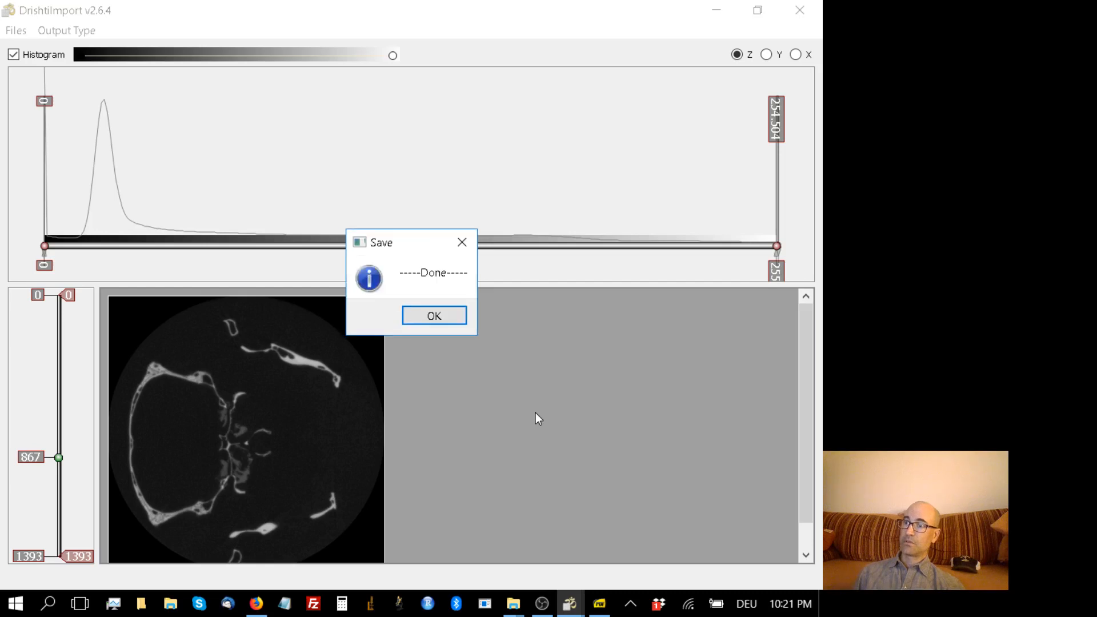